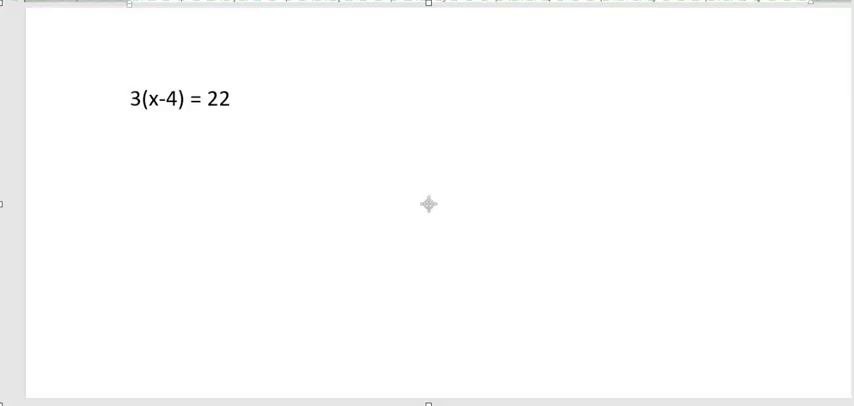
- Ink a stroke on the 3(x-4) = 22 equation slide
left_click_drag(133, 80, 150, 70)
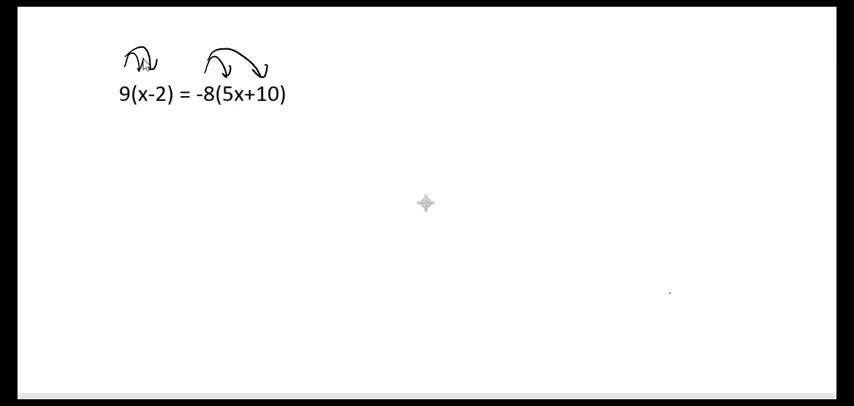
- Write the distributed line 9x-18 = -40x-80 beneath the equation
type("9")
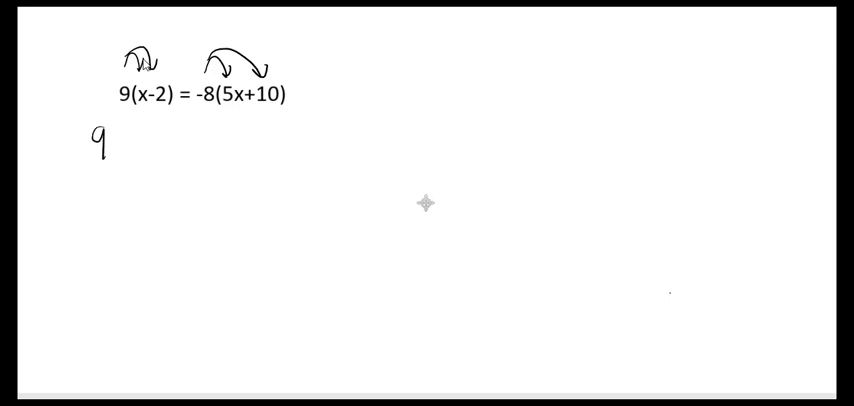
type("x-18 =")
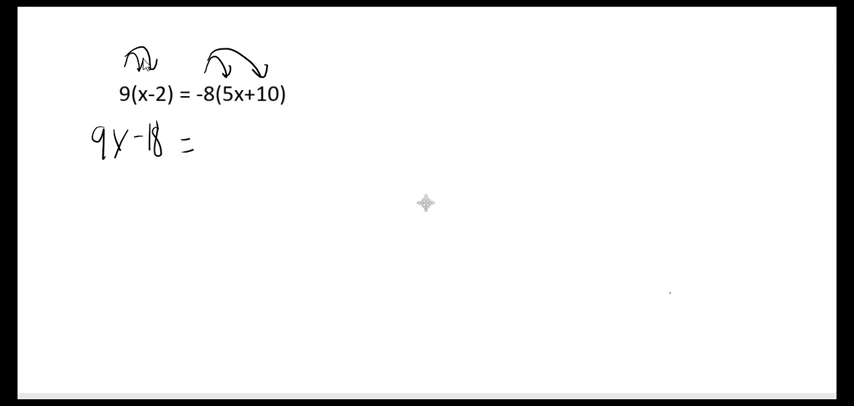
type("-40x -")
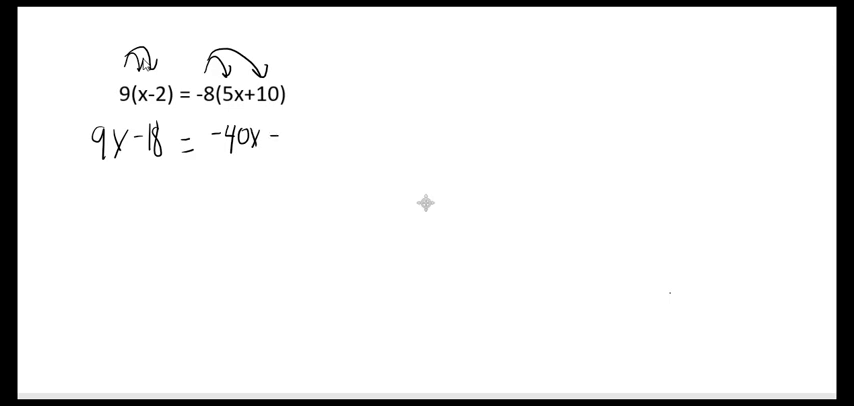
type("80")
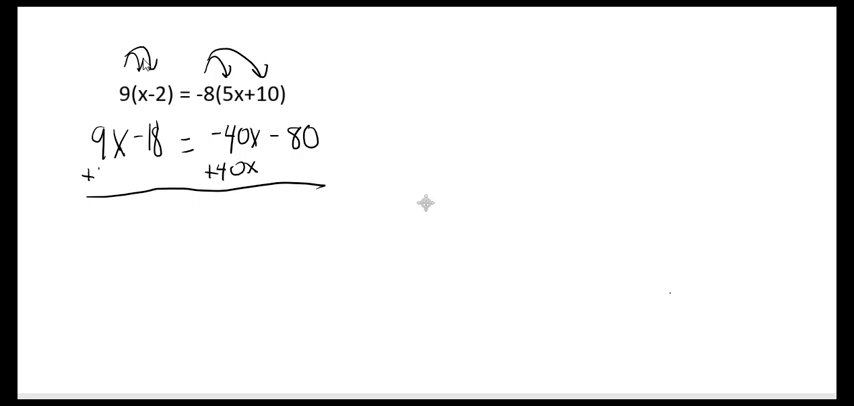
- Add +40x under both sides and write 49x-18 = -80
type("+40x")
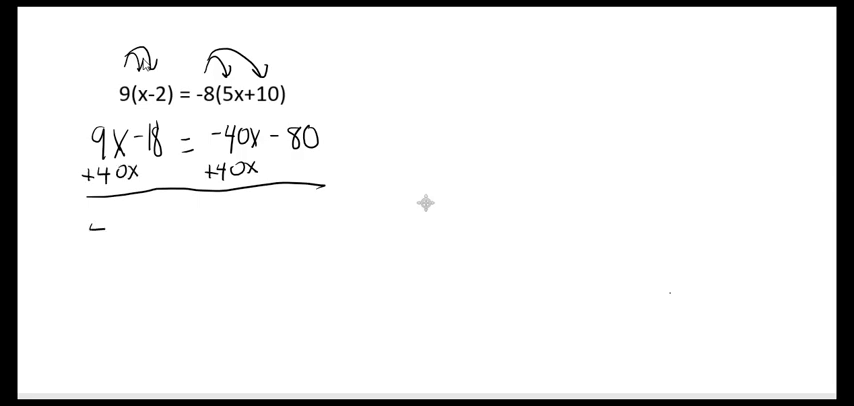
type("49x-18 =")
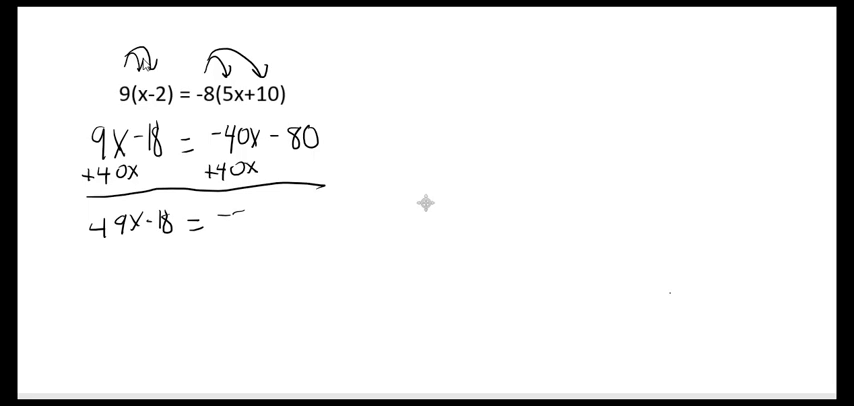
type("-80")
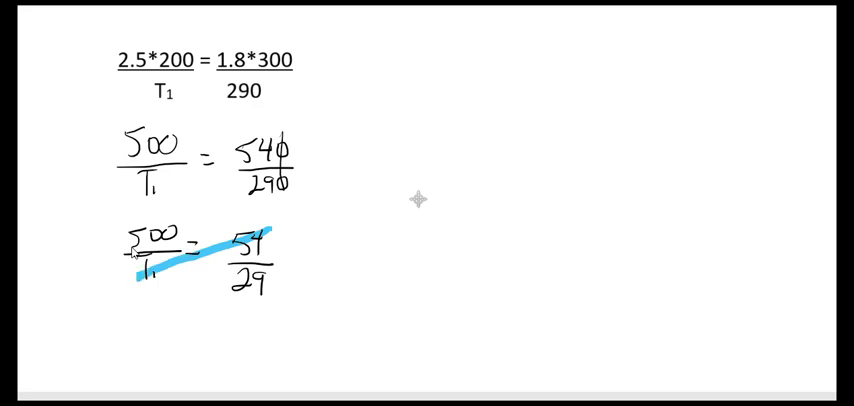
- Draw a pink cross-multiplication line from 500 to 29, then write 54T1 = 145
left_click_drag(120, 225, 260, 295)
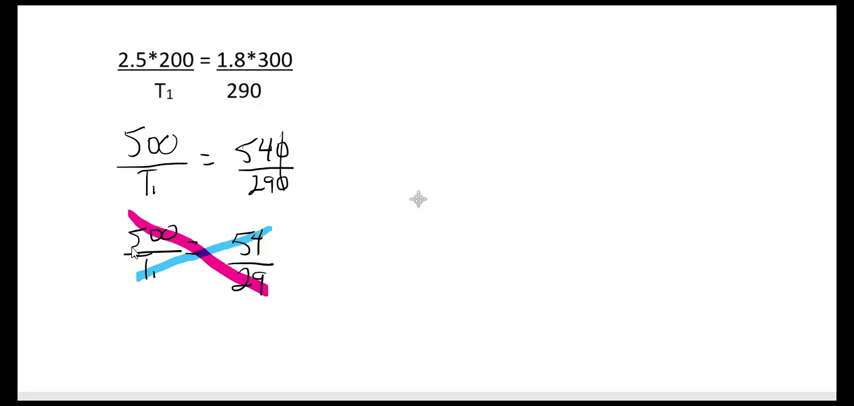
type("54T1 =")
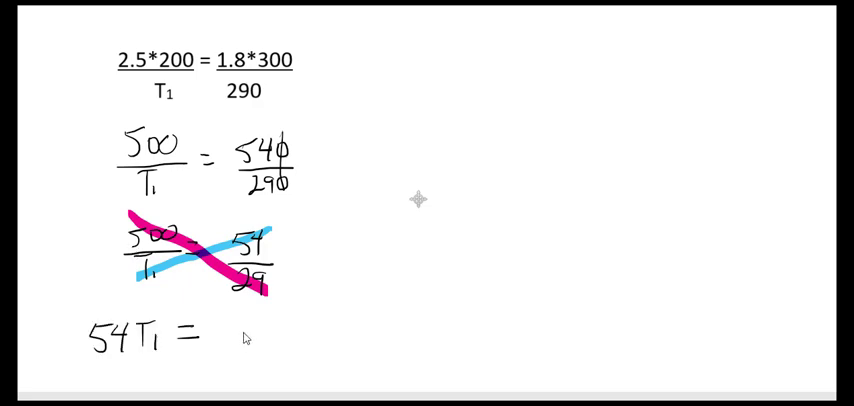
type("145")
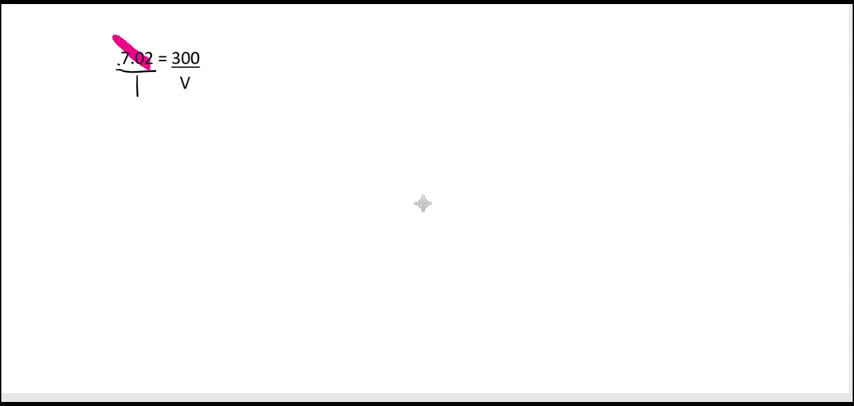
- Draw a pink diagonal stroke from .7 down to V
left_click_drag(135, 65, 190, 95)
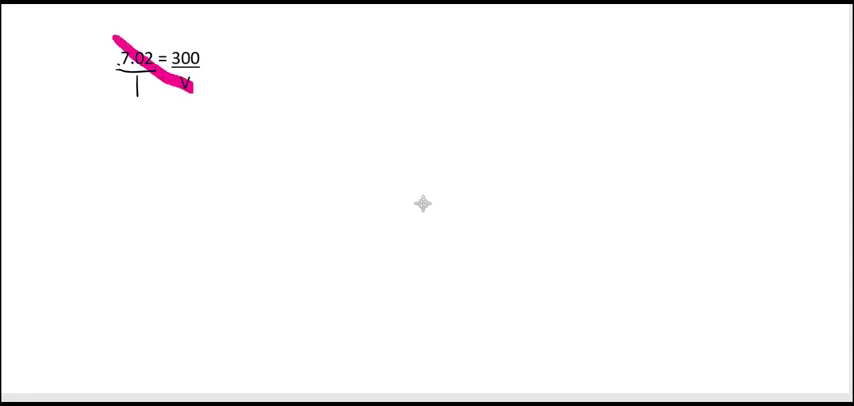